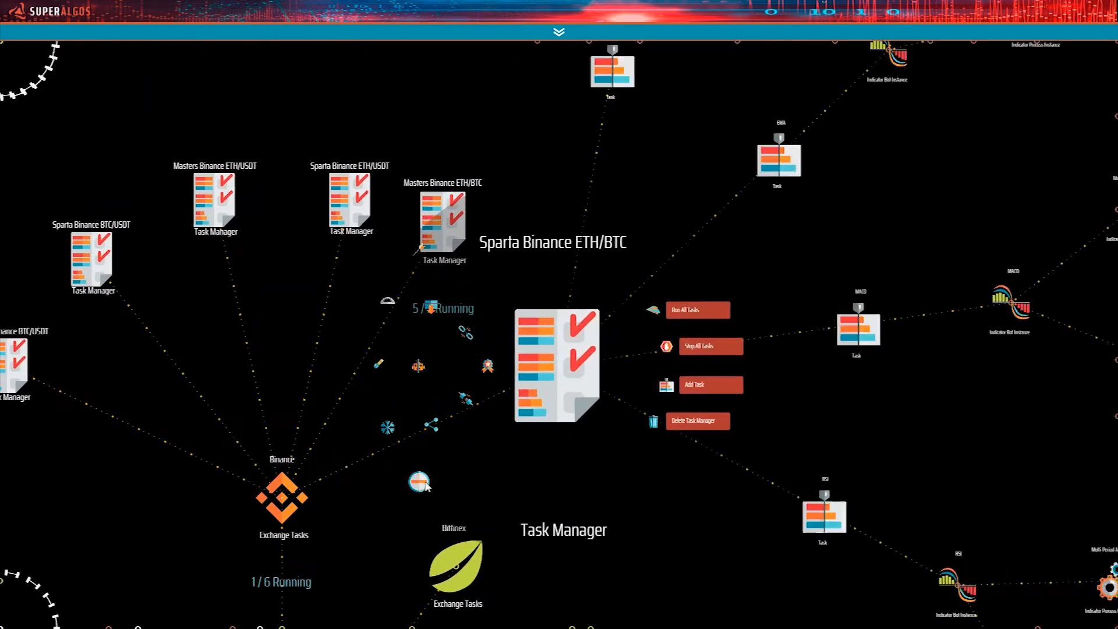
# - Dismiss the Task Manager options and pan over to the data mine's Javascript Code node
pyautogui.click(697, 309)
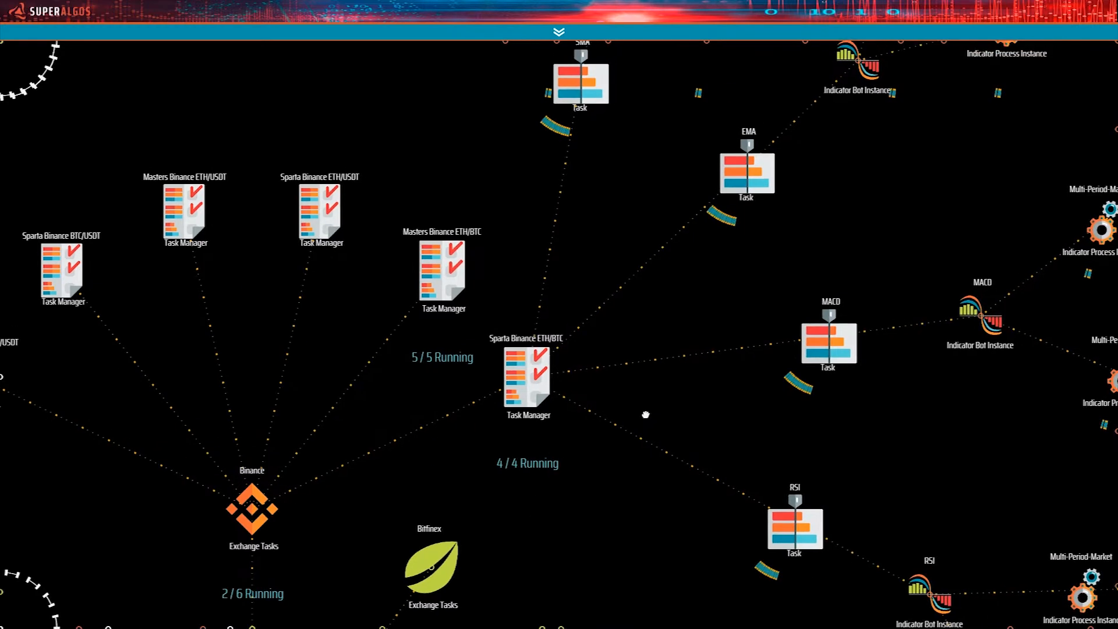
pyautogui.moveTo(646, 414); pyautogui.dragTo(502, 458)
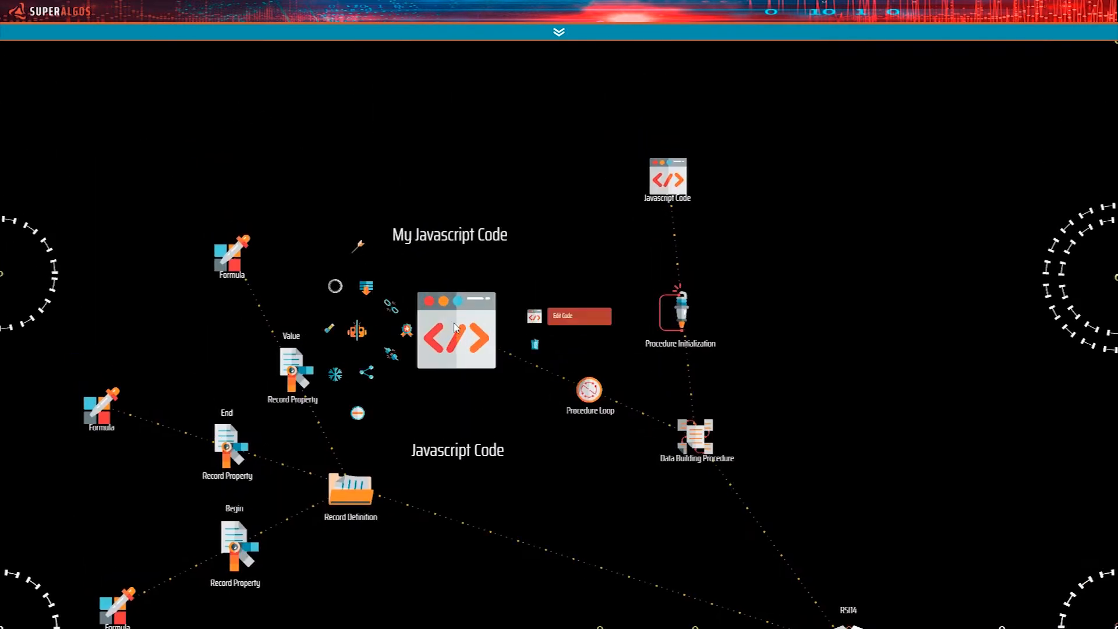
# - Move the view to the RSI Plotter node beside the MACD Plotter
pyautogui.click(563, 316)
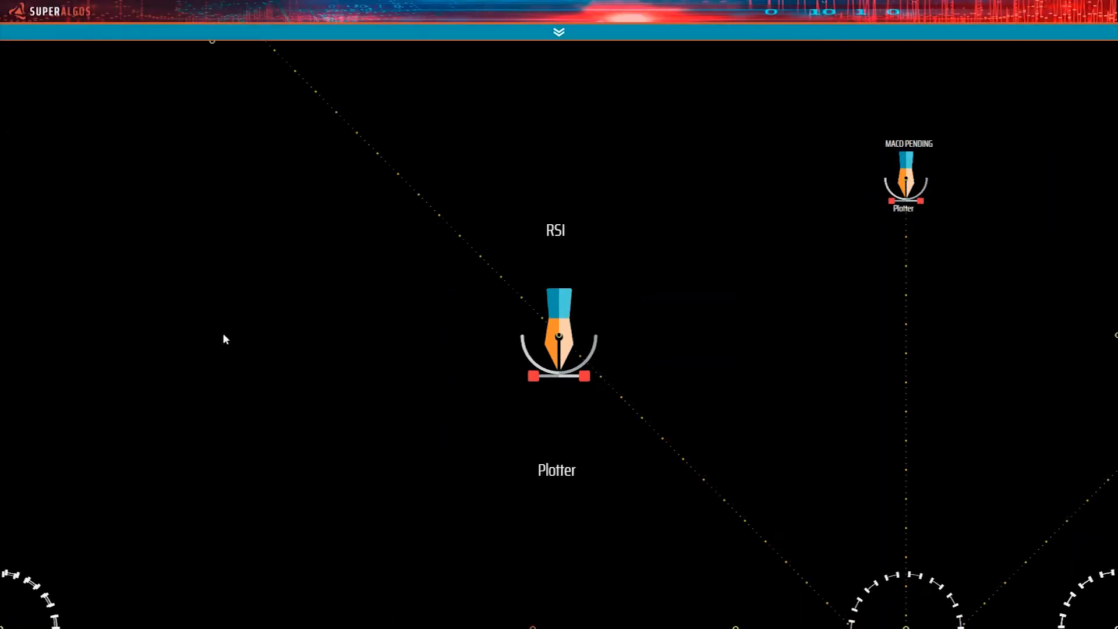
# - Expand the RSI Plotter module to show Shapes, Polygons, Chart Points and the plotter panel
pyautogui.click(557, 349)
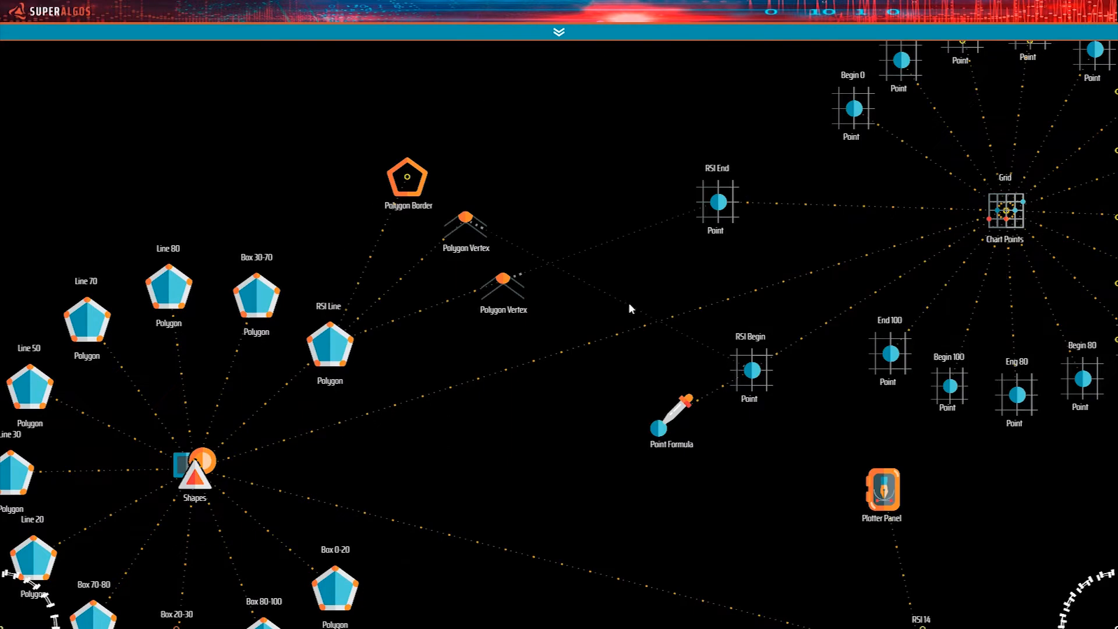
pyautogui.moveTo(683, 224)
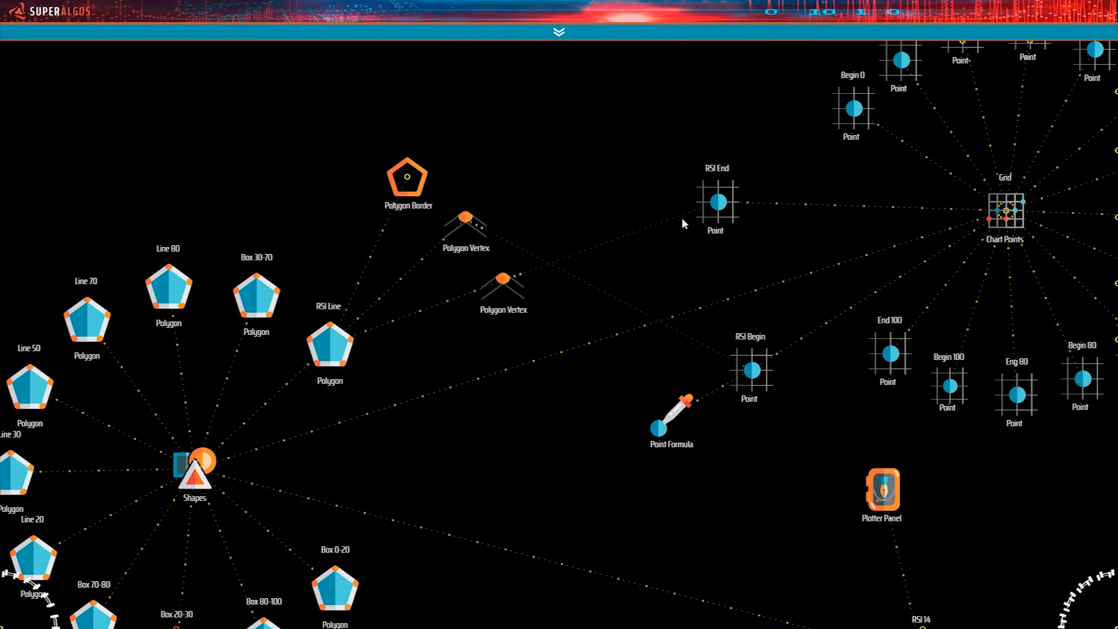
pyautogui.moveTo(522, 143)
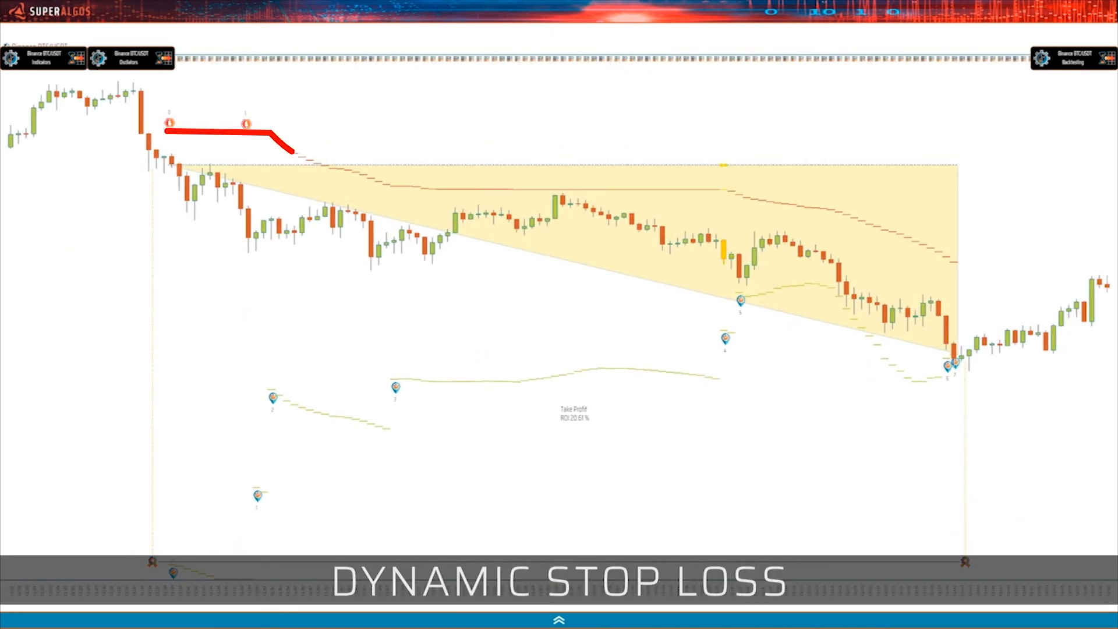
# - Trace the stepped stop-loss line across the BTC/USDT backtested trade
pyautogui.moveTo(293, 150); pyautogui.dragTo(724, 188)
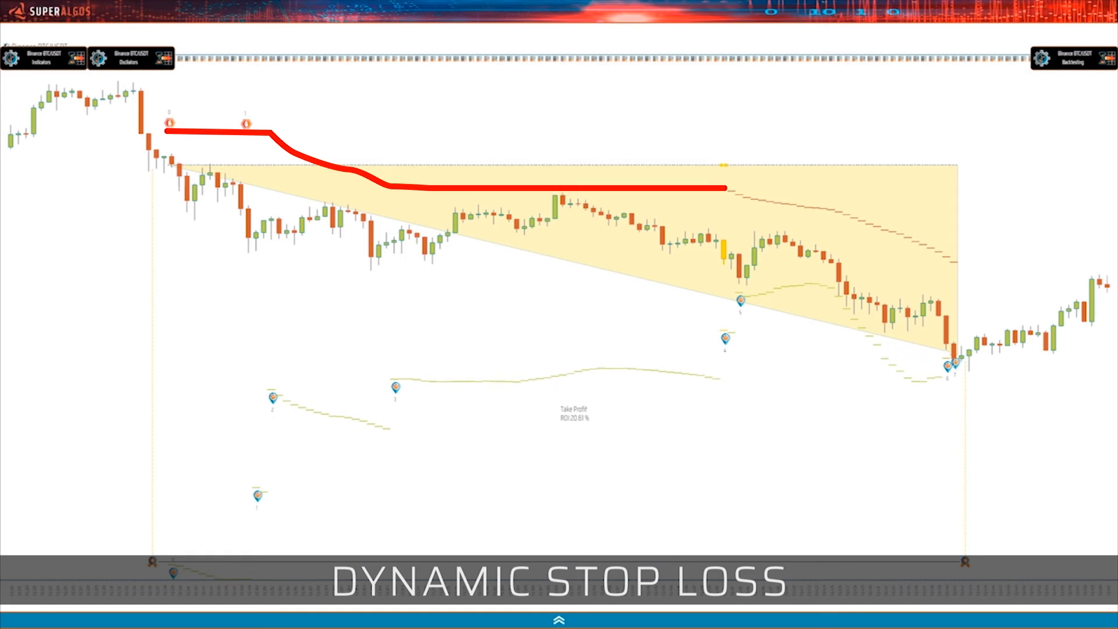